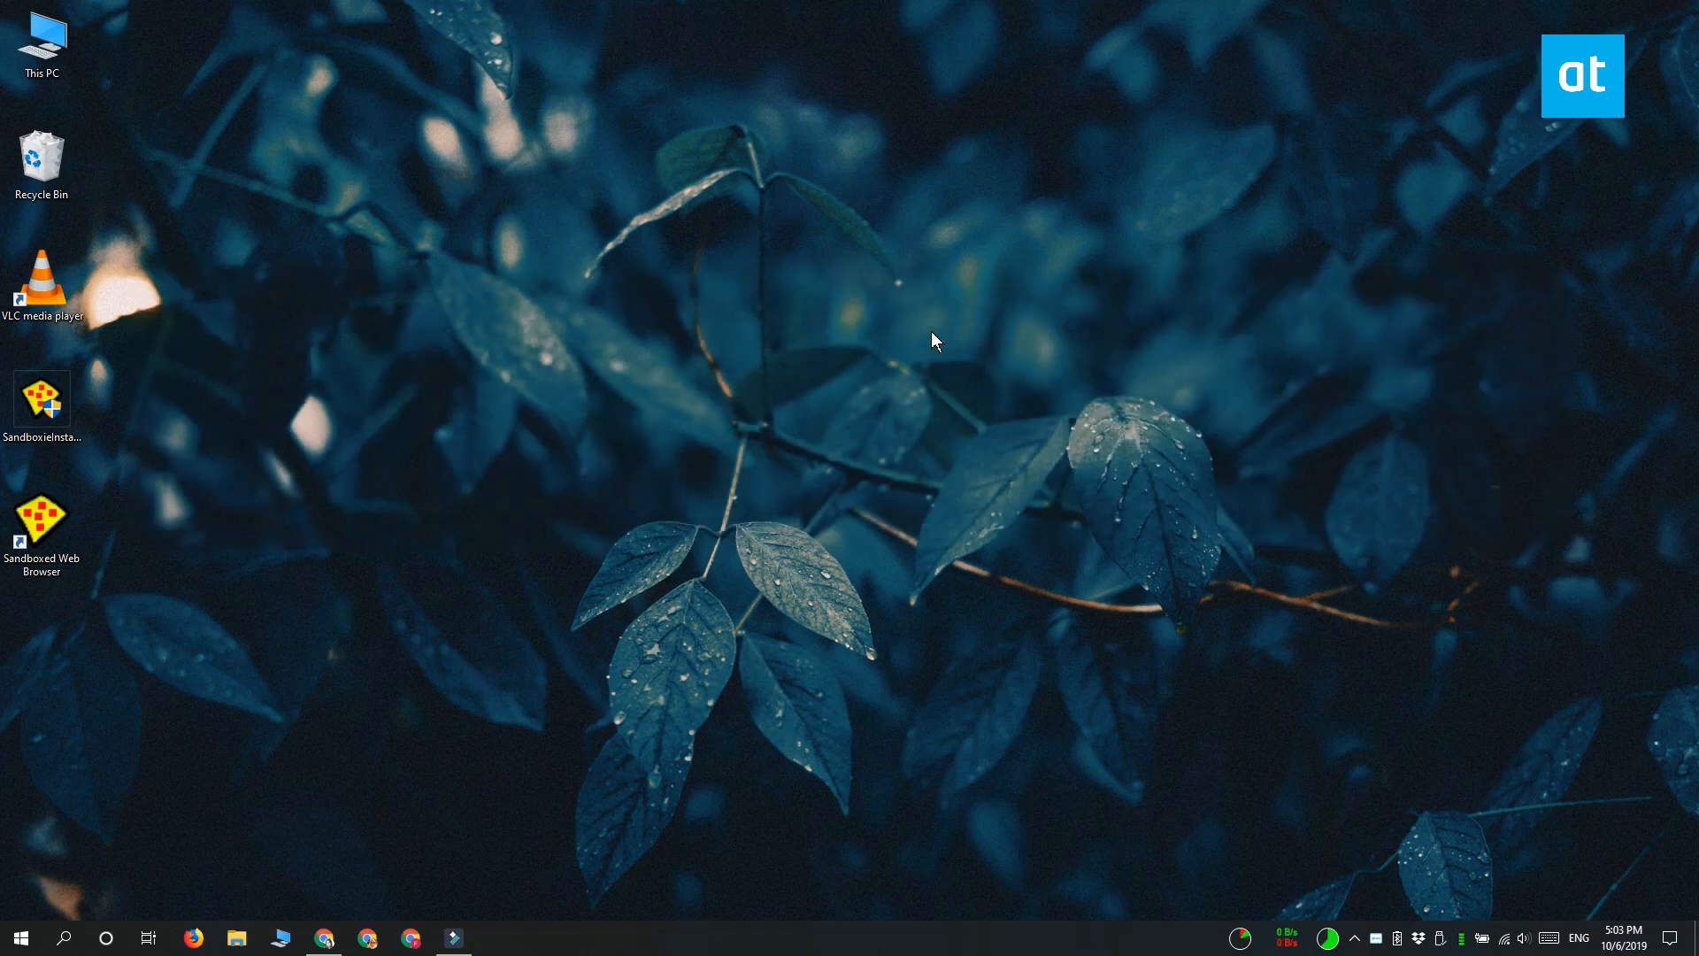
mouse_move(745, 448)
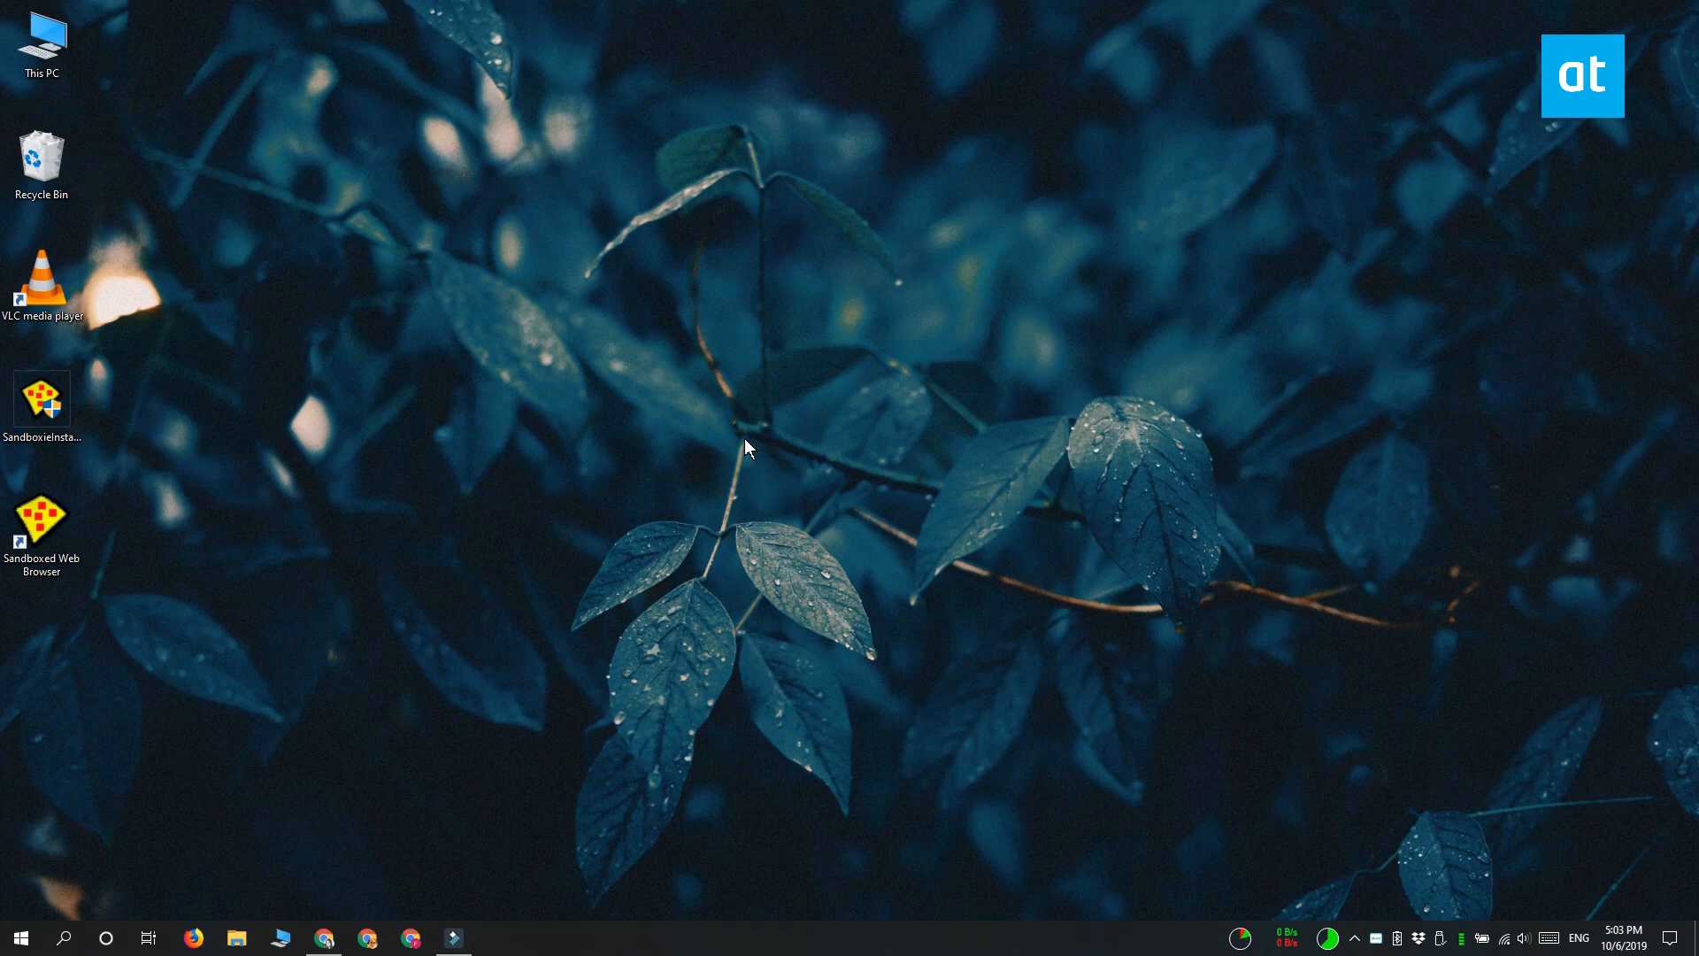
mouse_move(1419, 654)
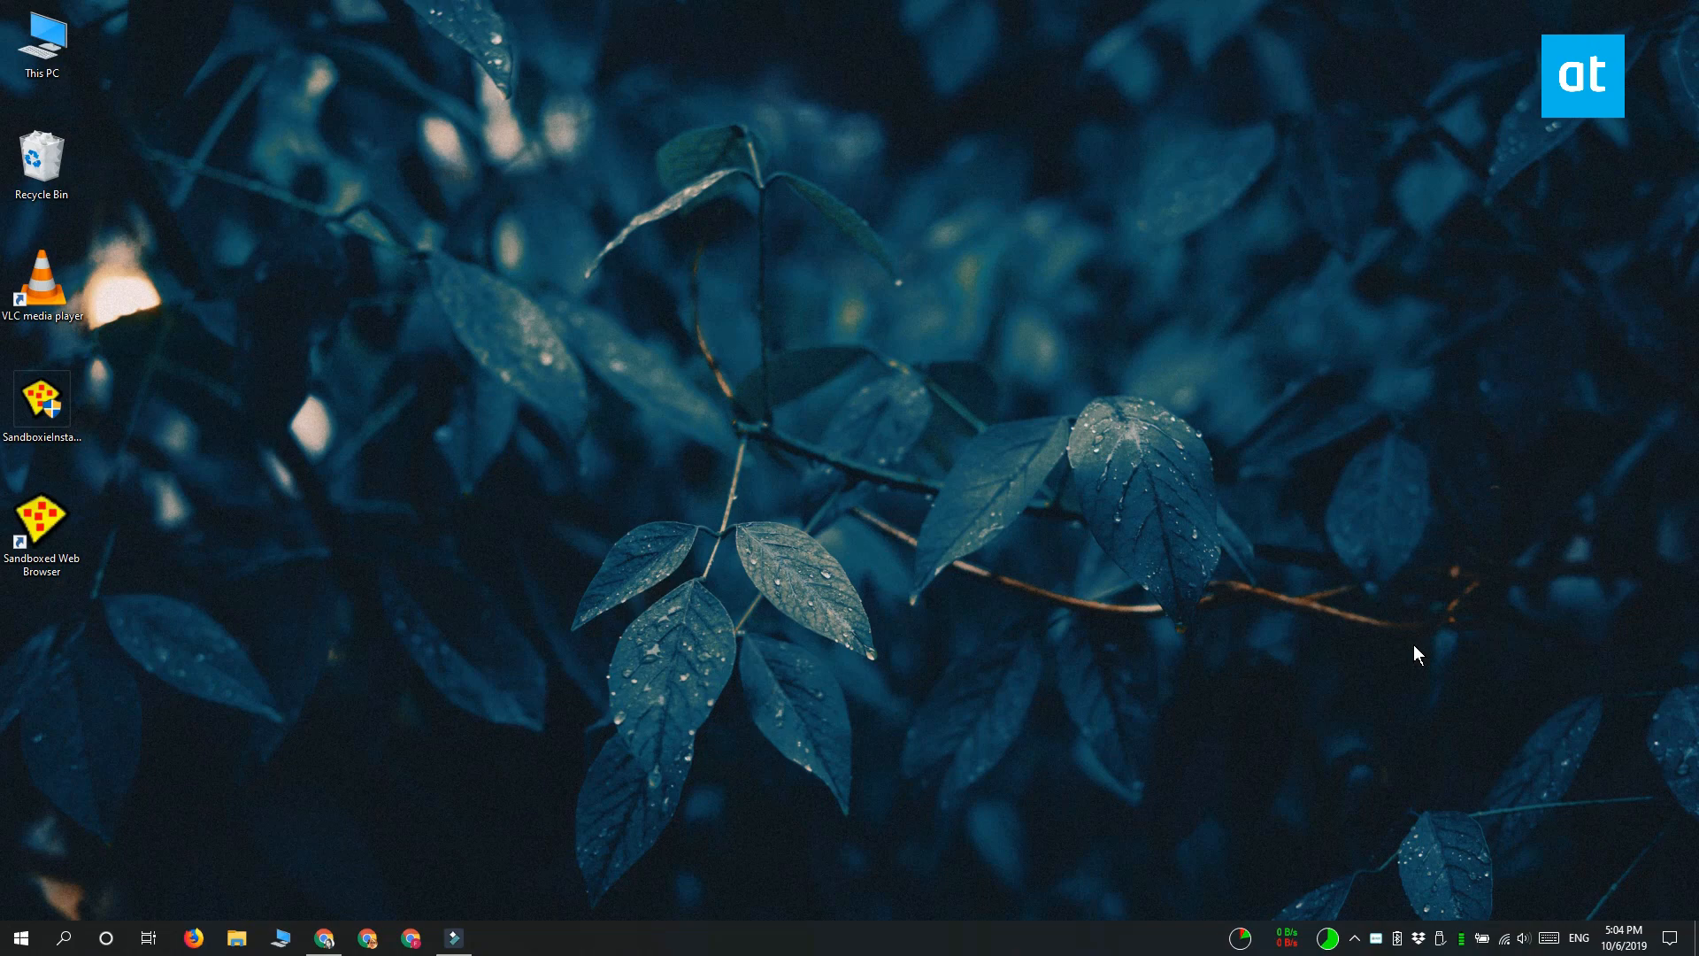
mouse_move(1395, 661)
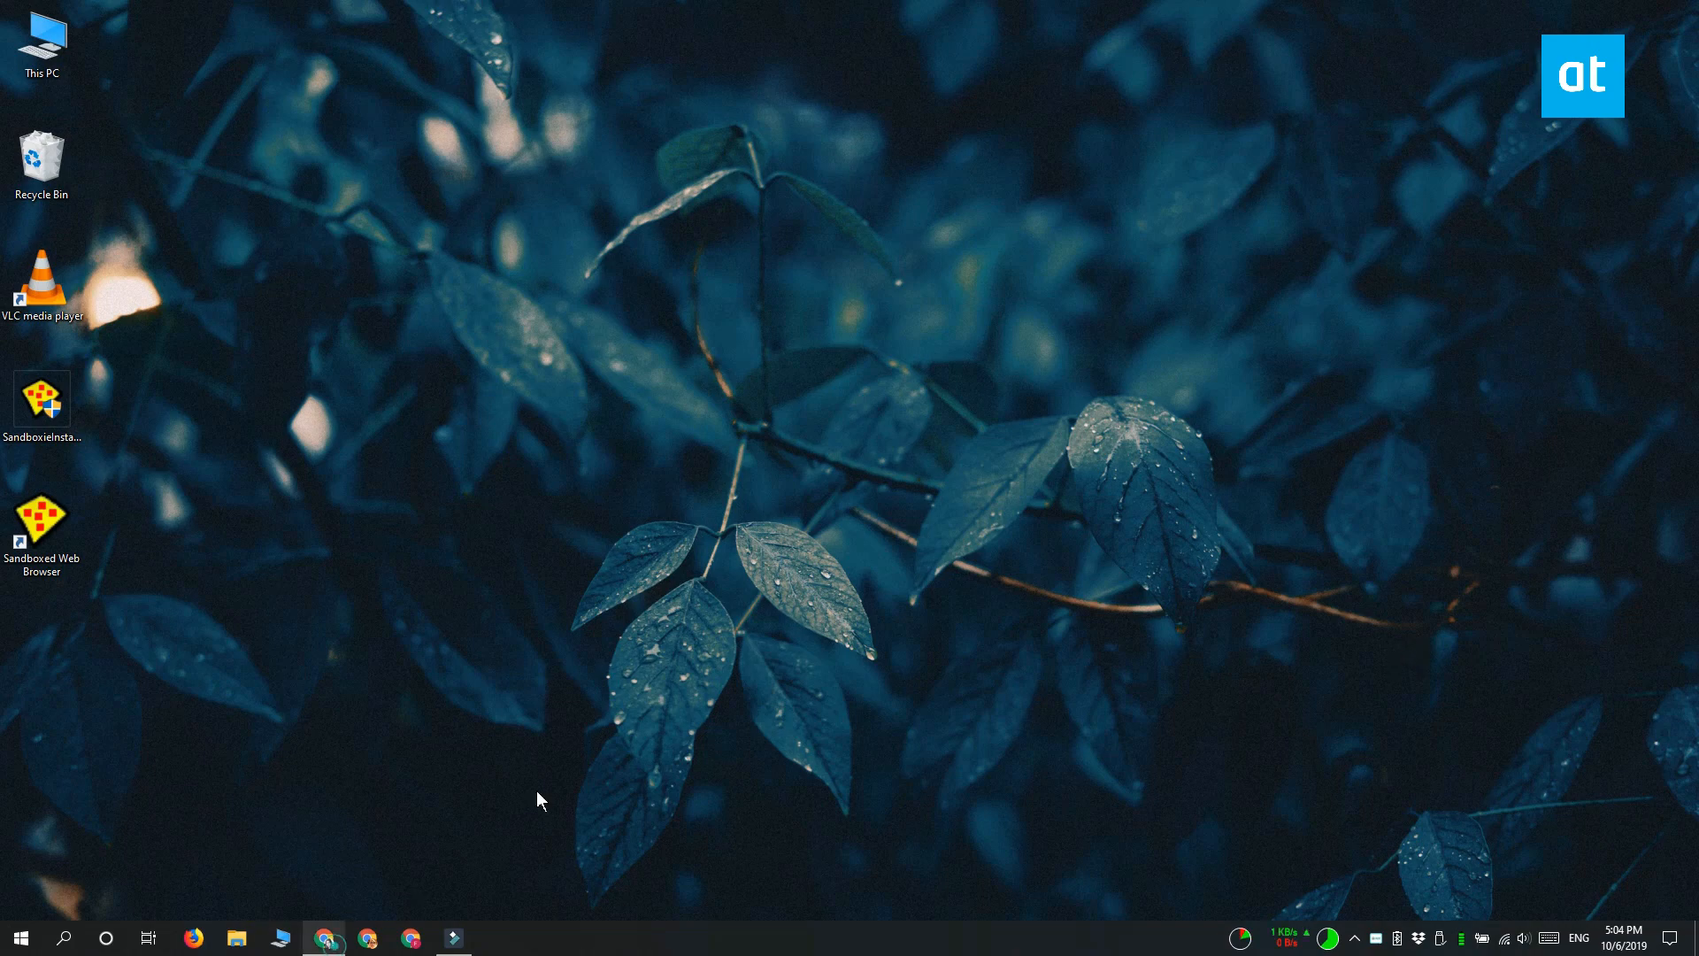
Open Sandboxie Control from the taskbar and pick DefaultBox in the Run Sandboxed dialog.
click(324, 937)
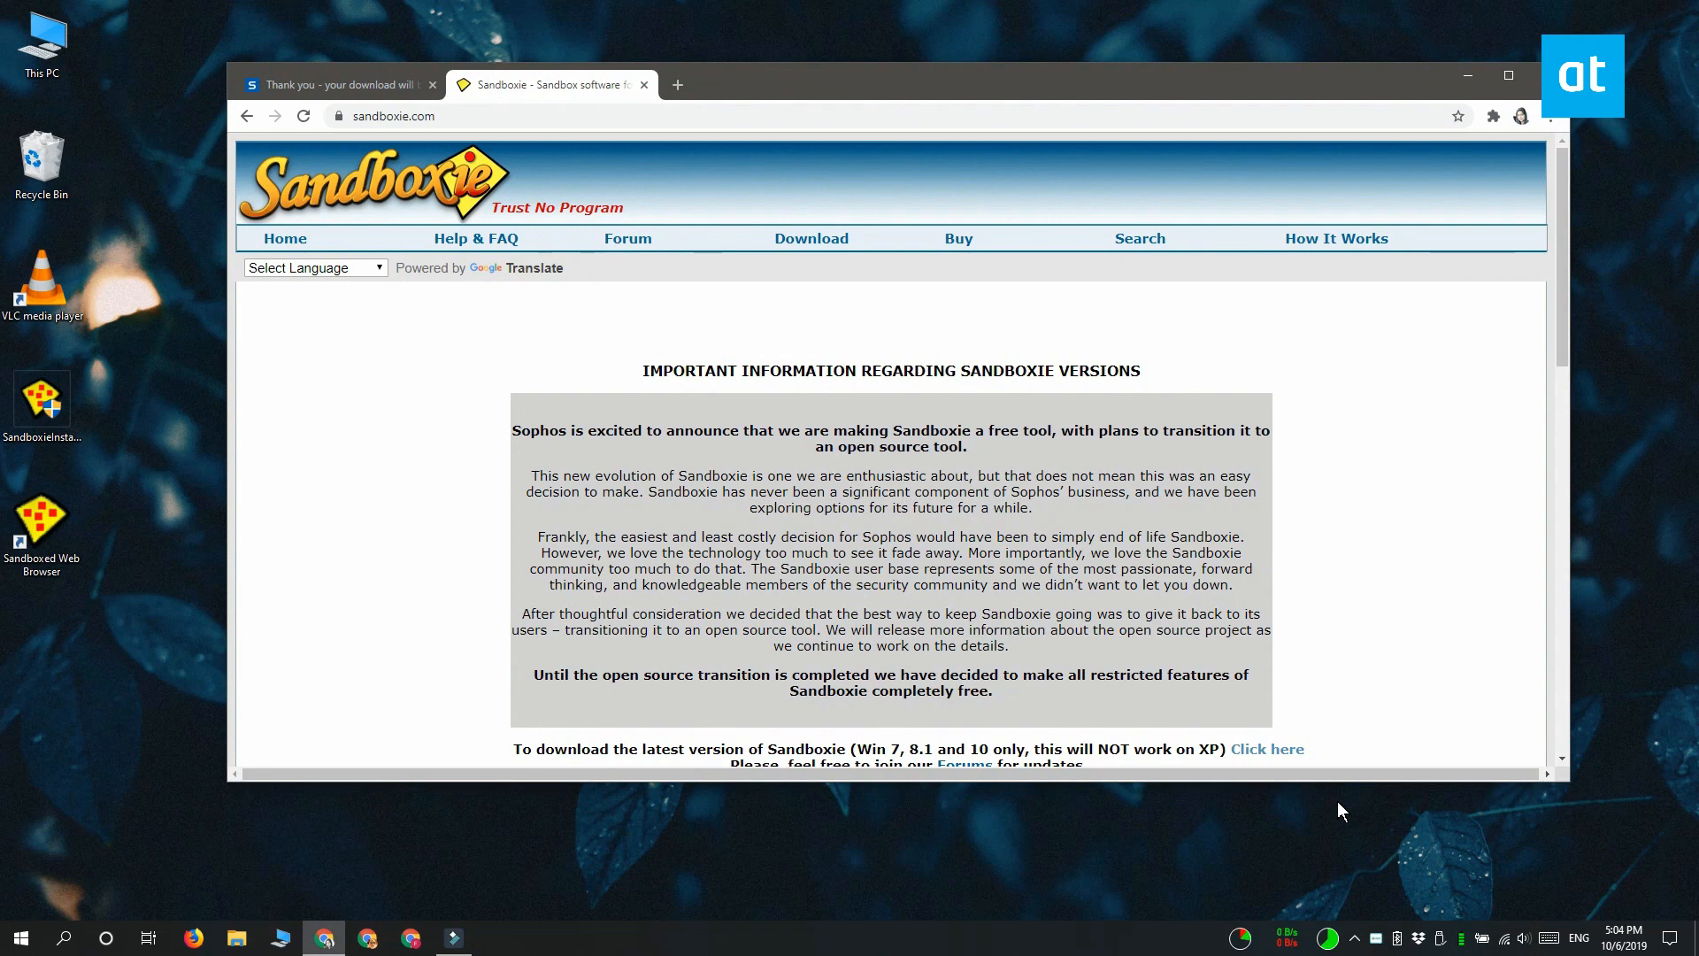
mouse_move(1014, 881)
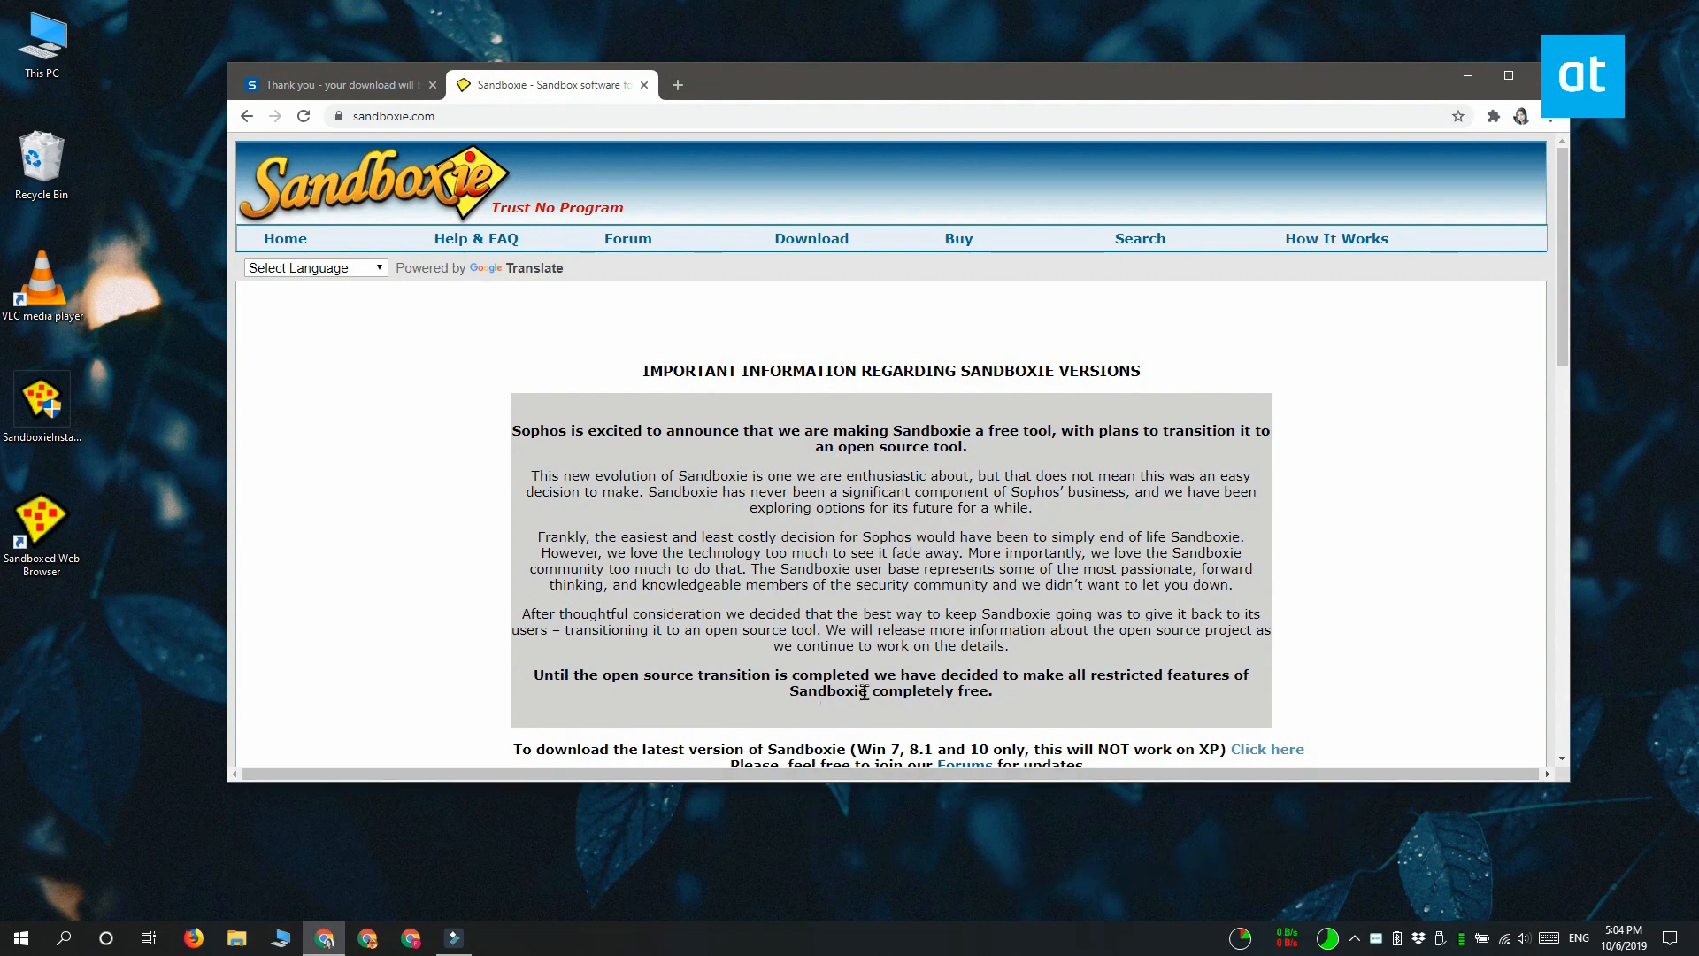
mouse_move(1292, 677)
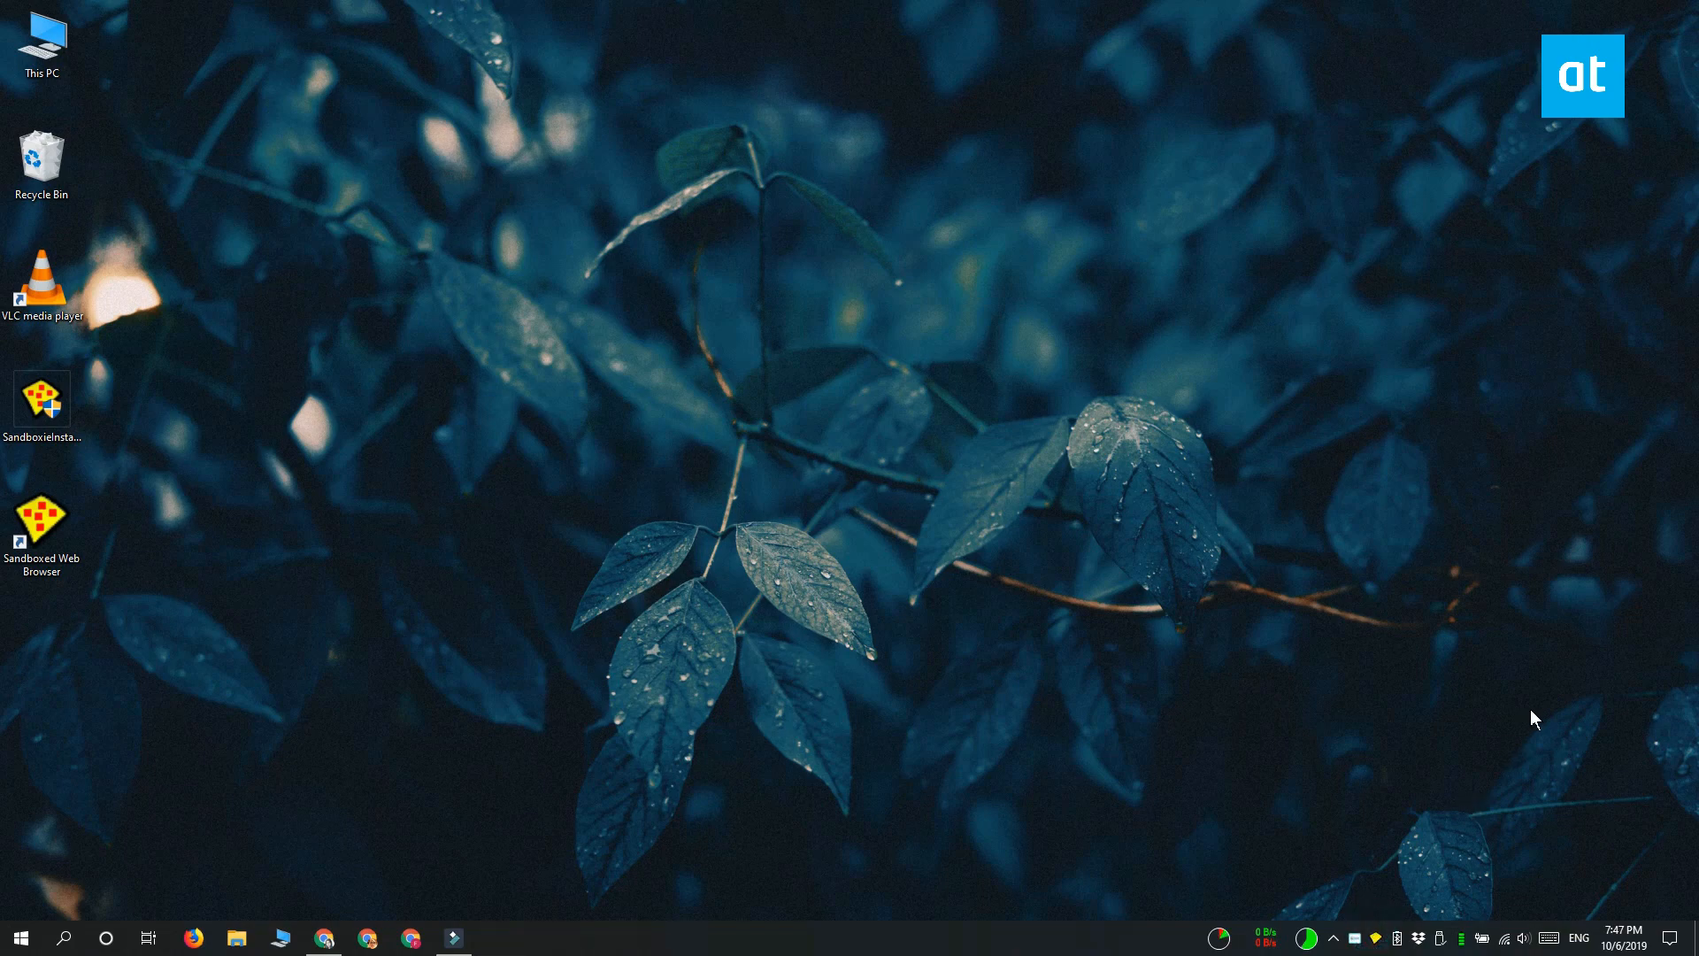
click(497, 938)
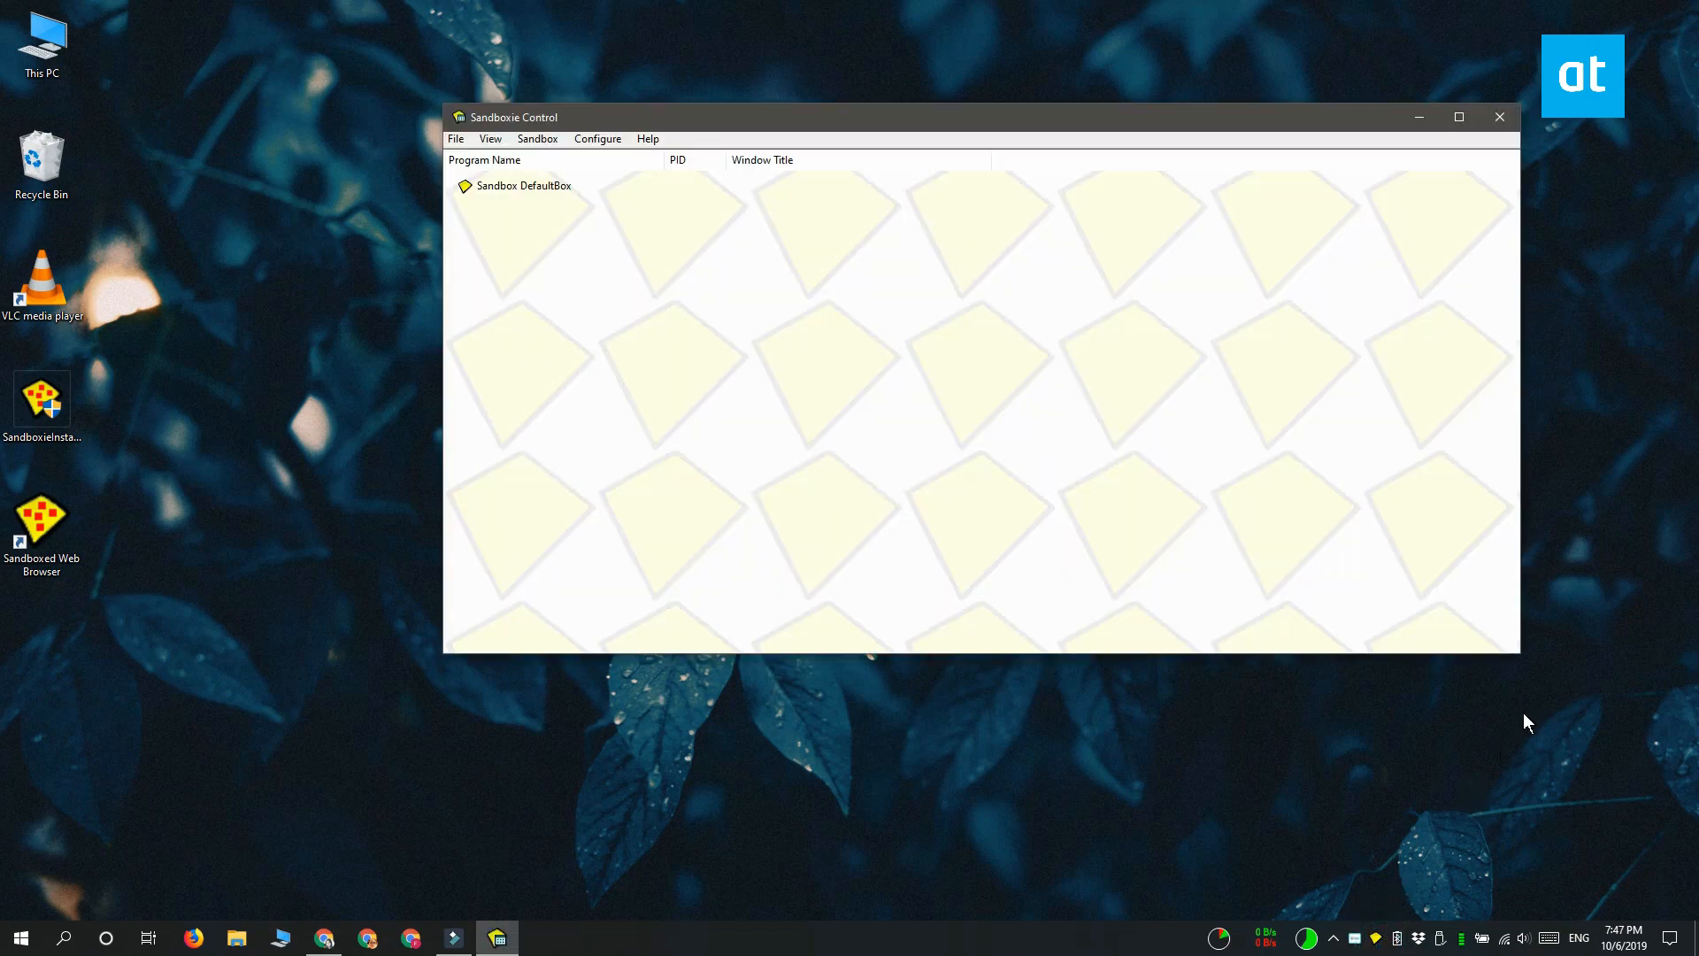
mouse_move(848, 583)
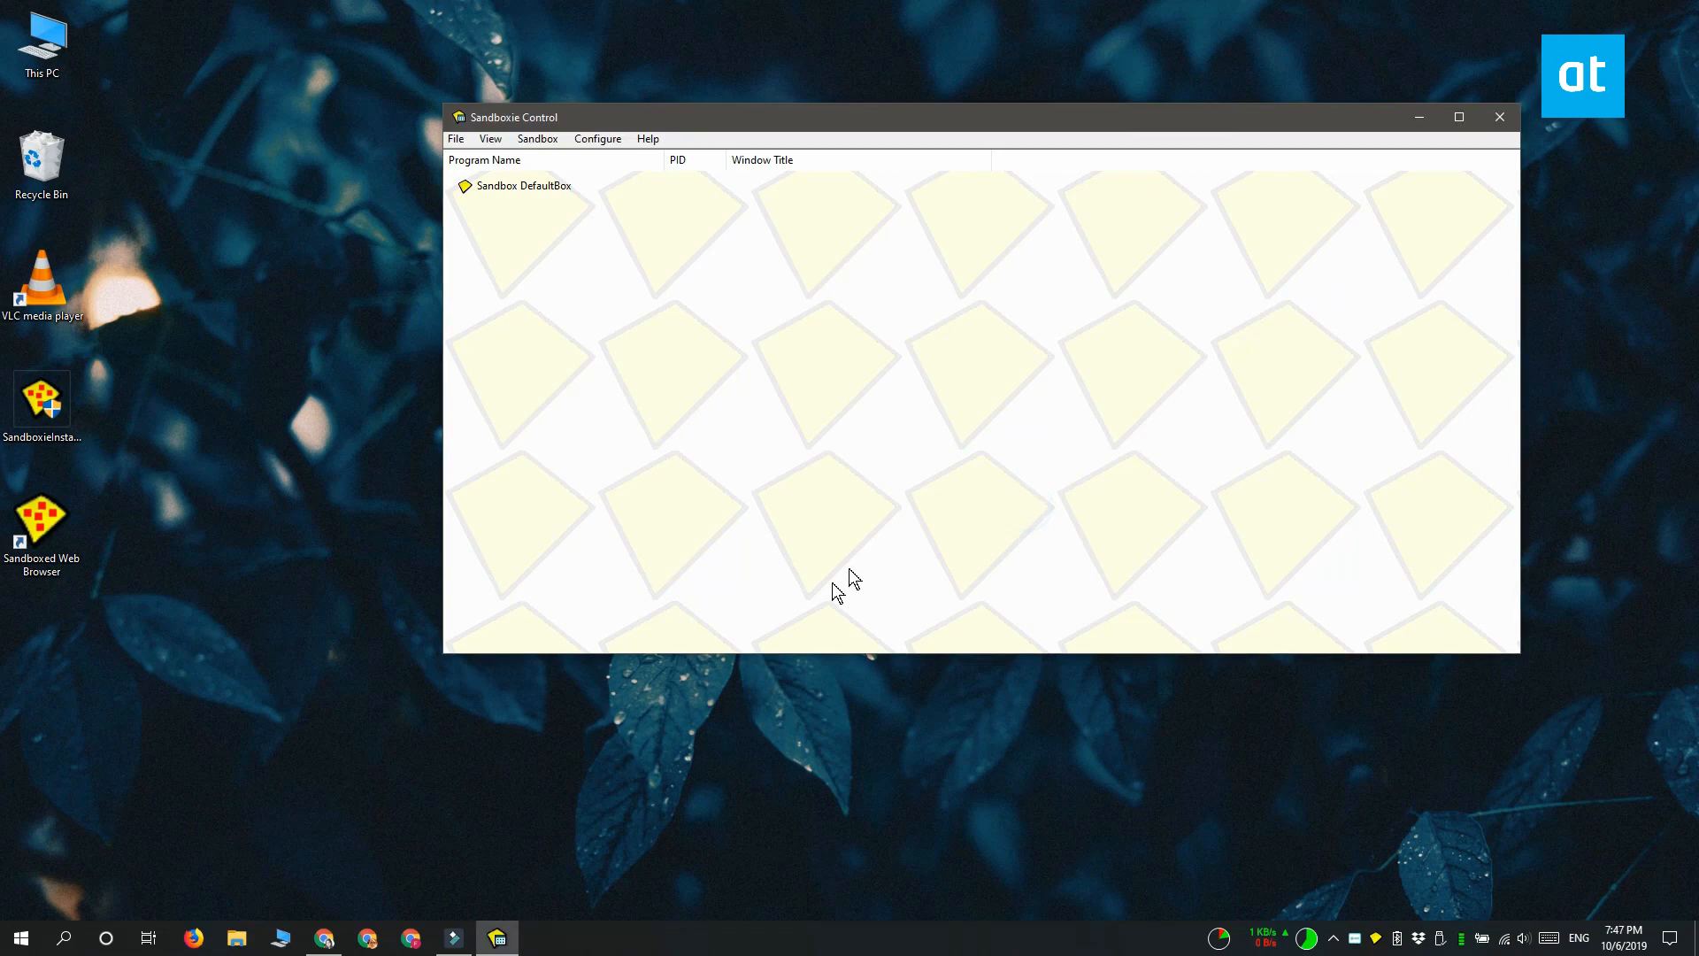
mouse_move(140, 434)
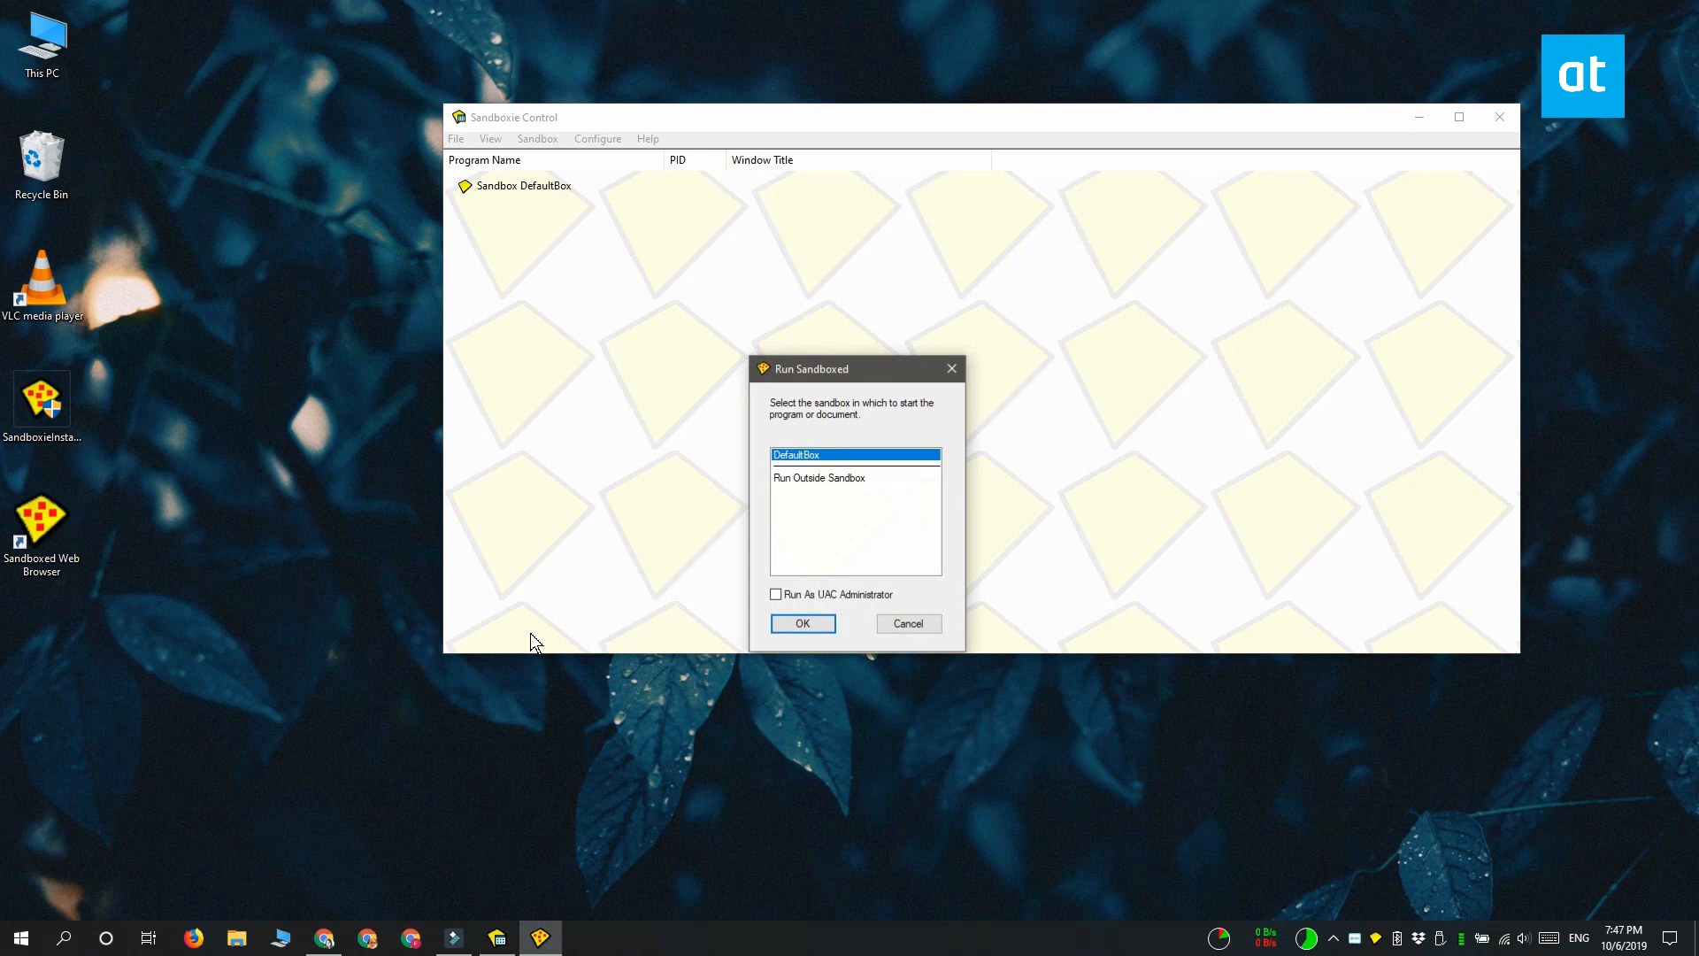
mouse_move(590, 677)
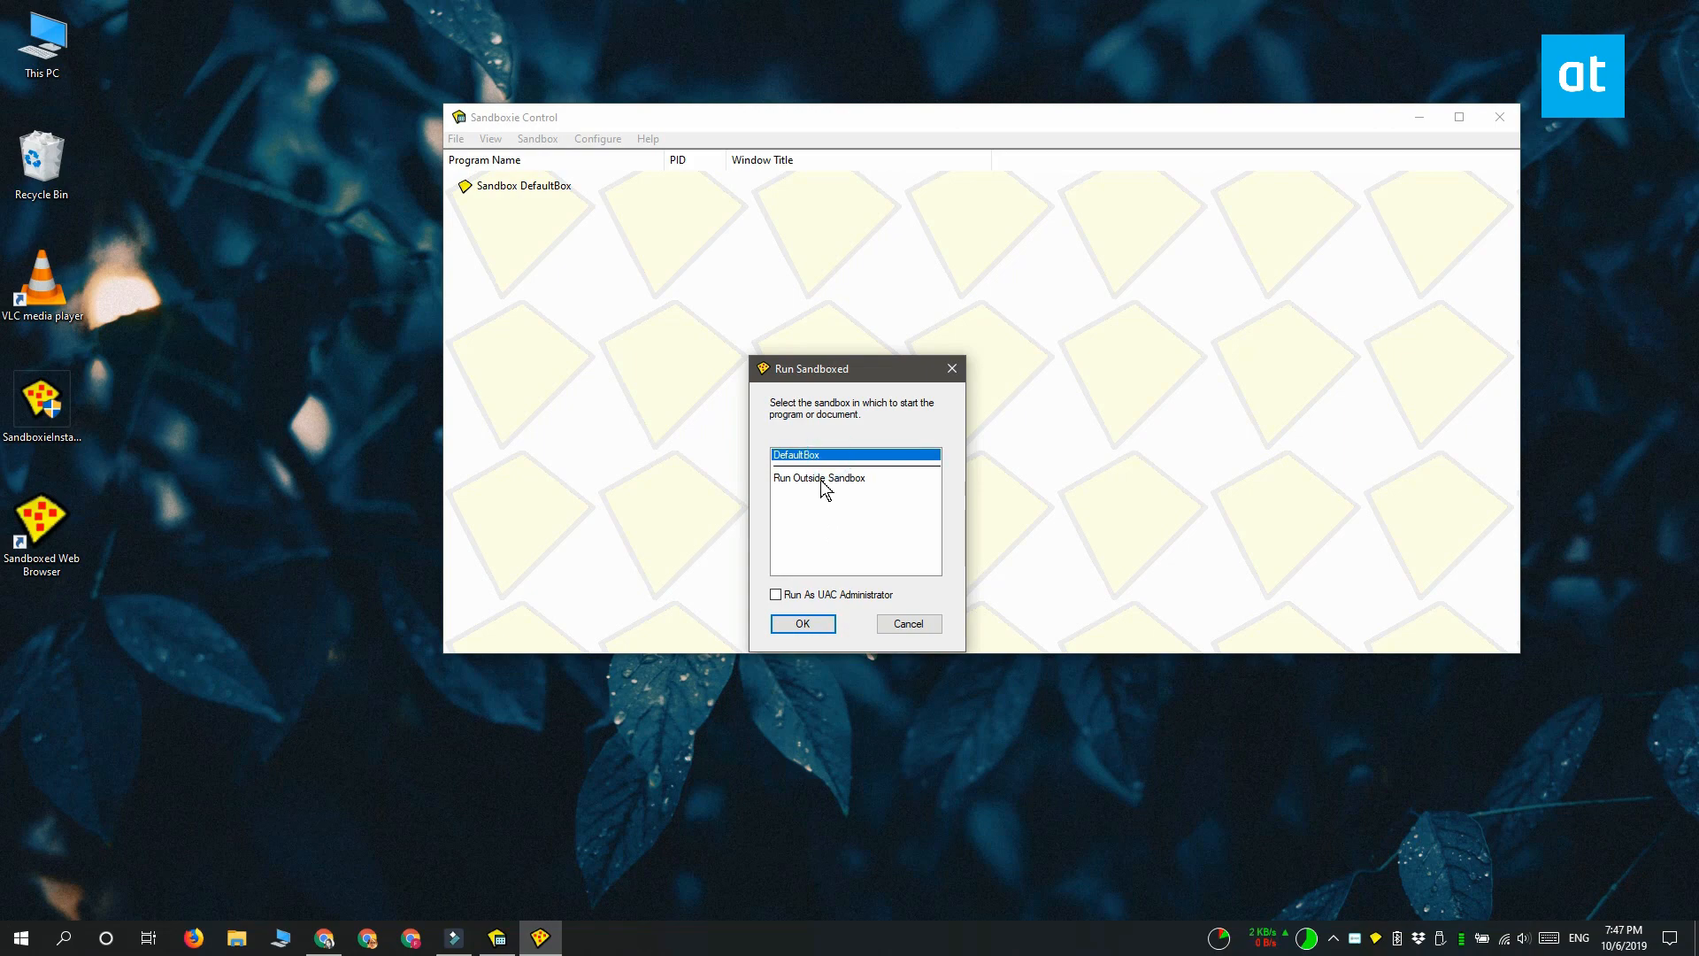
click(817, 477)
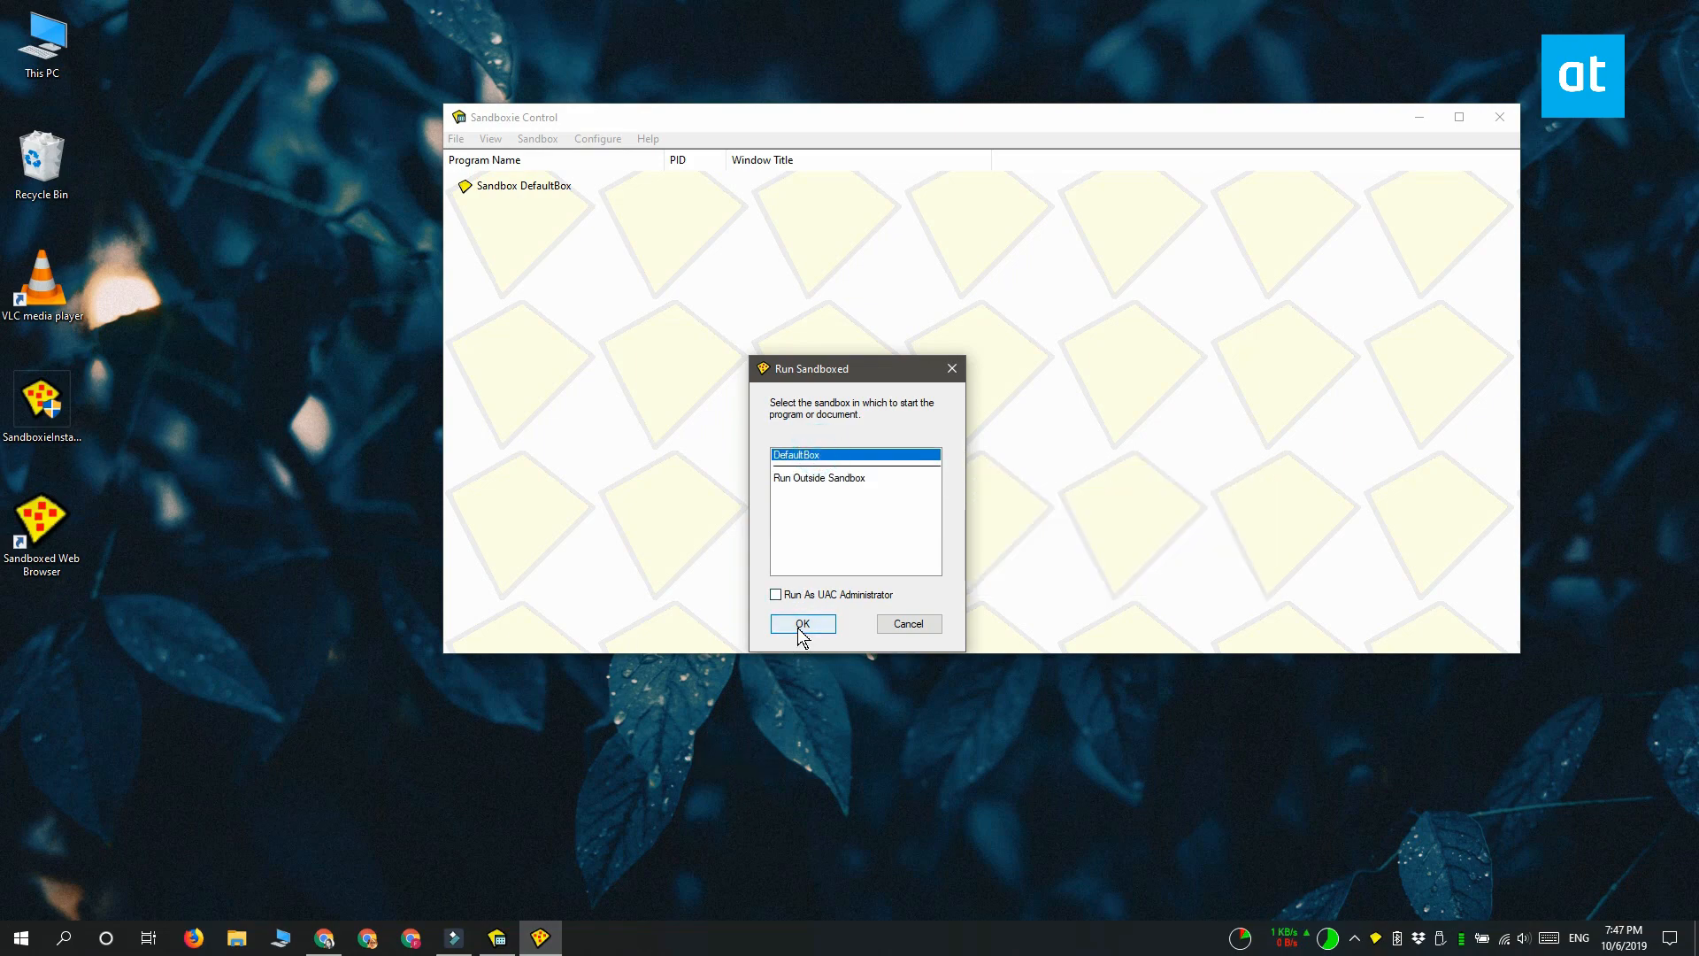
Launch VLC inside DefaultBox with its yellow frame, then close the sandboxed player.
click(801, 623)
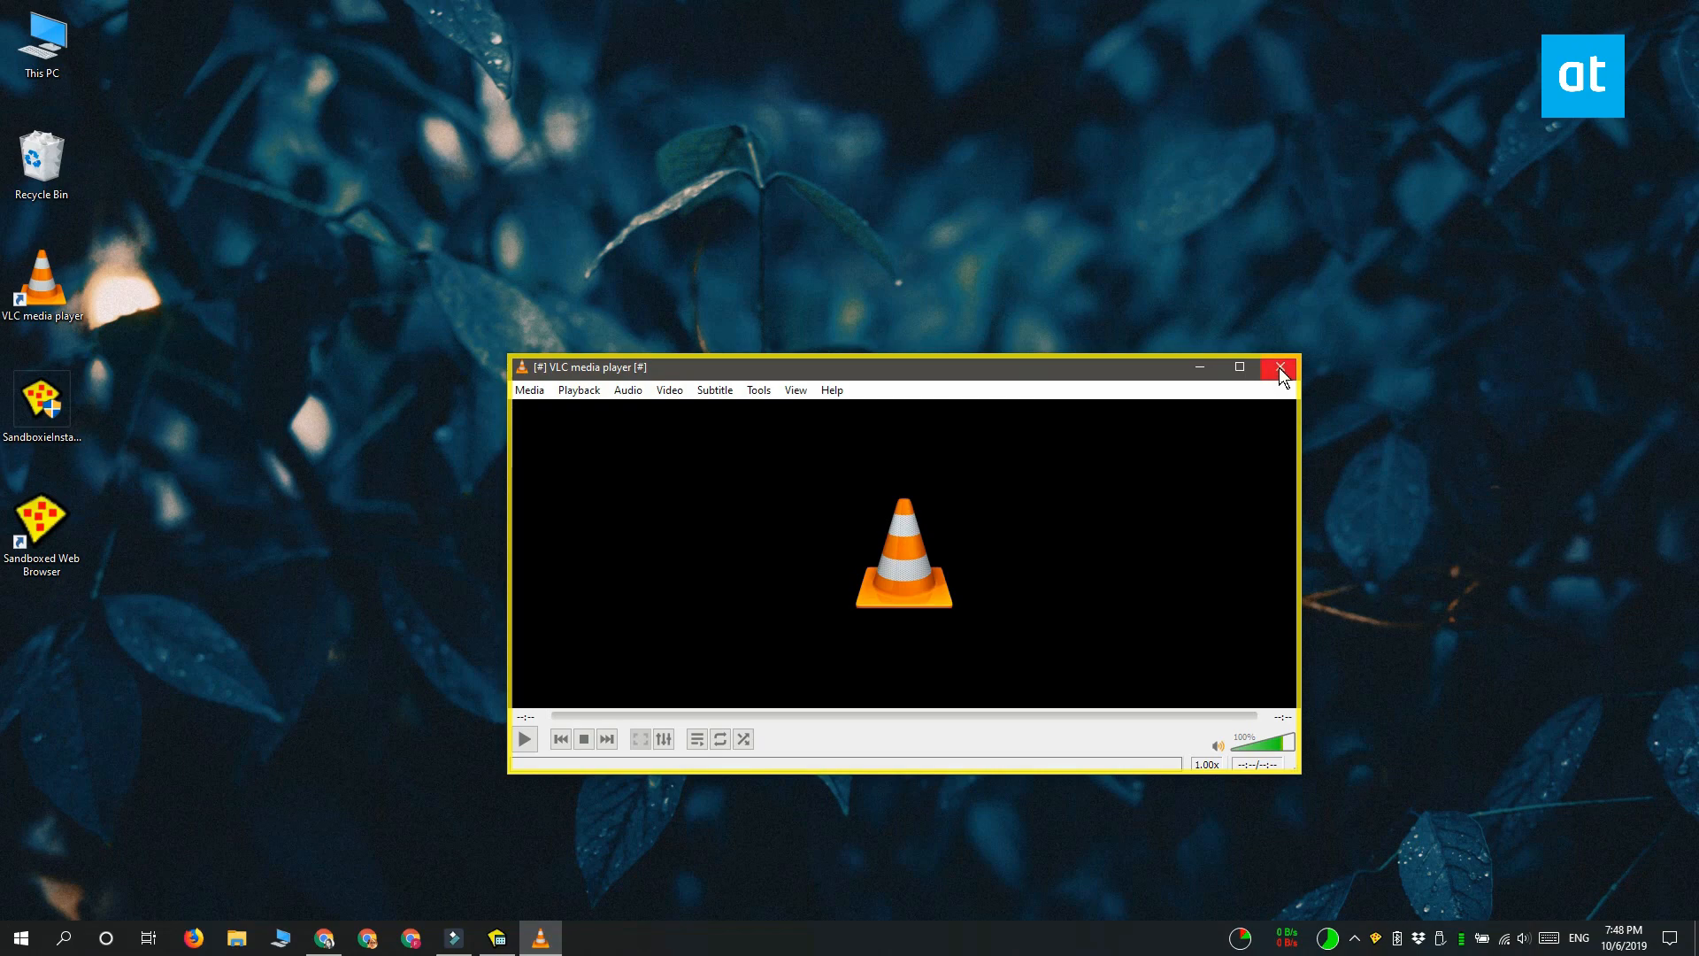
click(1279, 366)
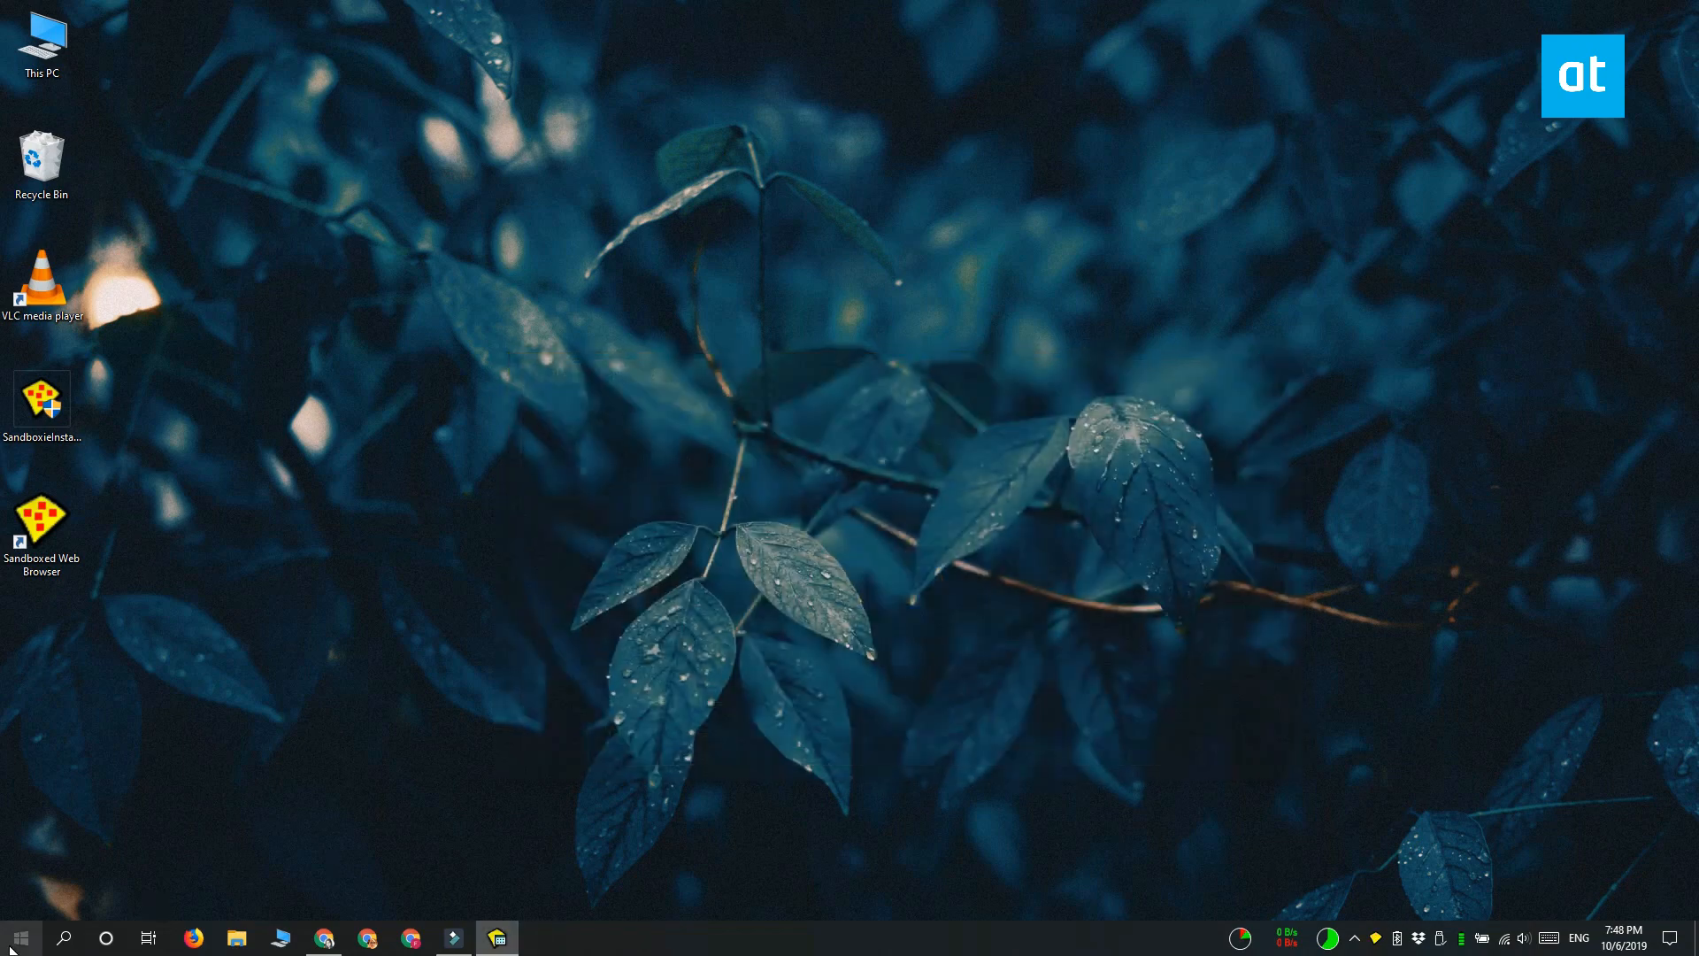
Run VLC unsandboxed from the Start menu and close it, leaving a Netflix desktop shortcut.
click(19, 937)
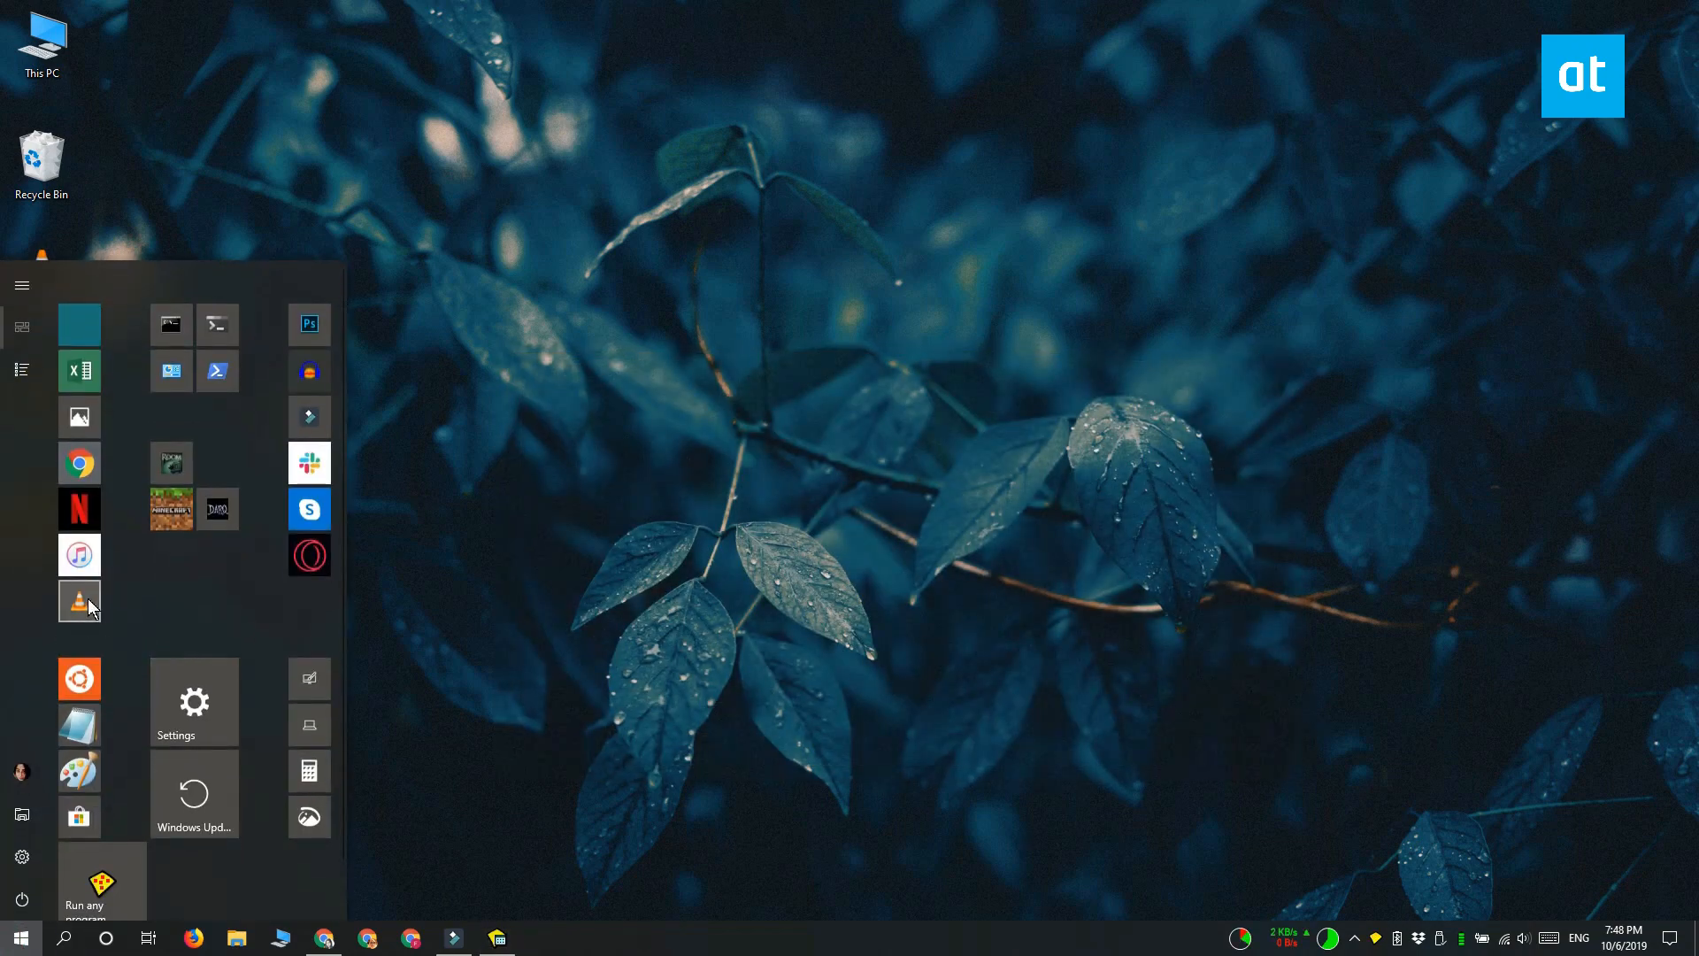
click(78, 600)
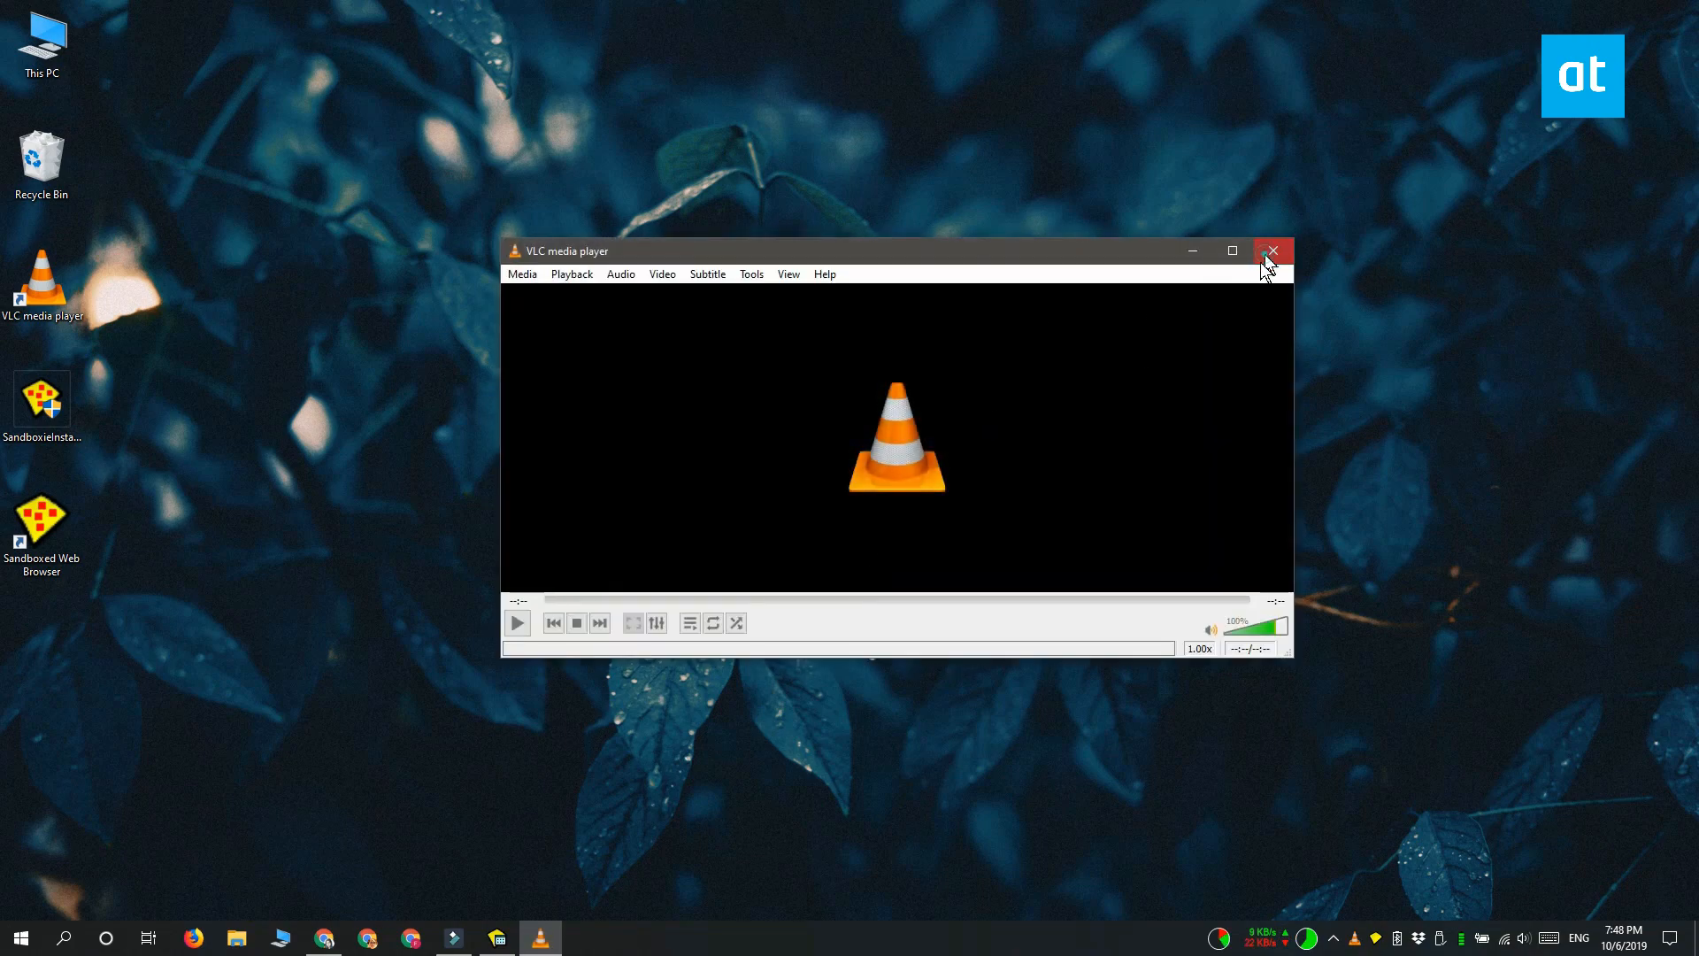
click(19, 937)
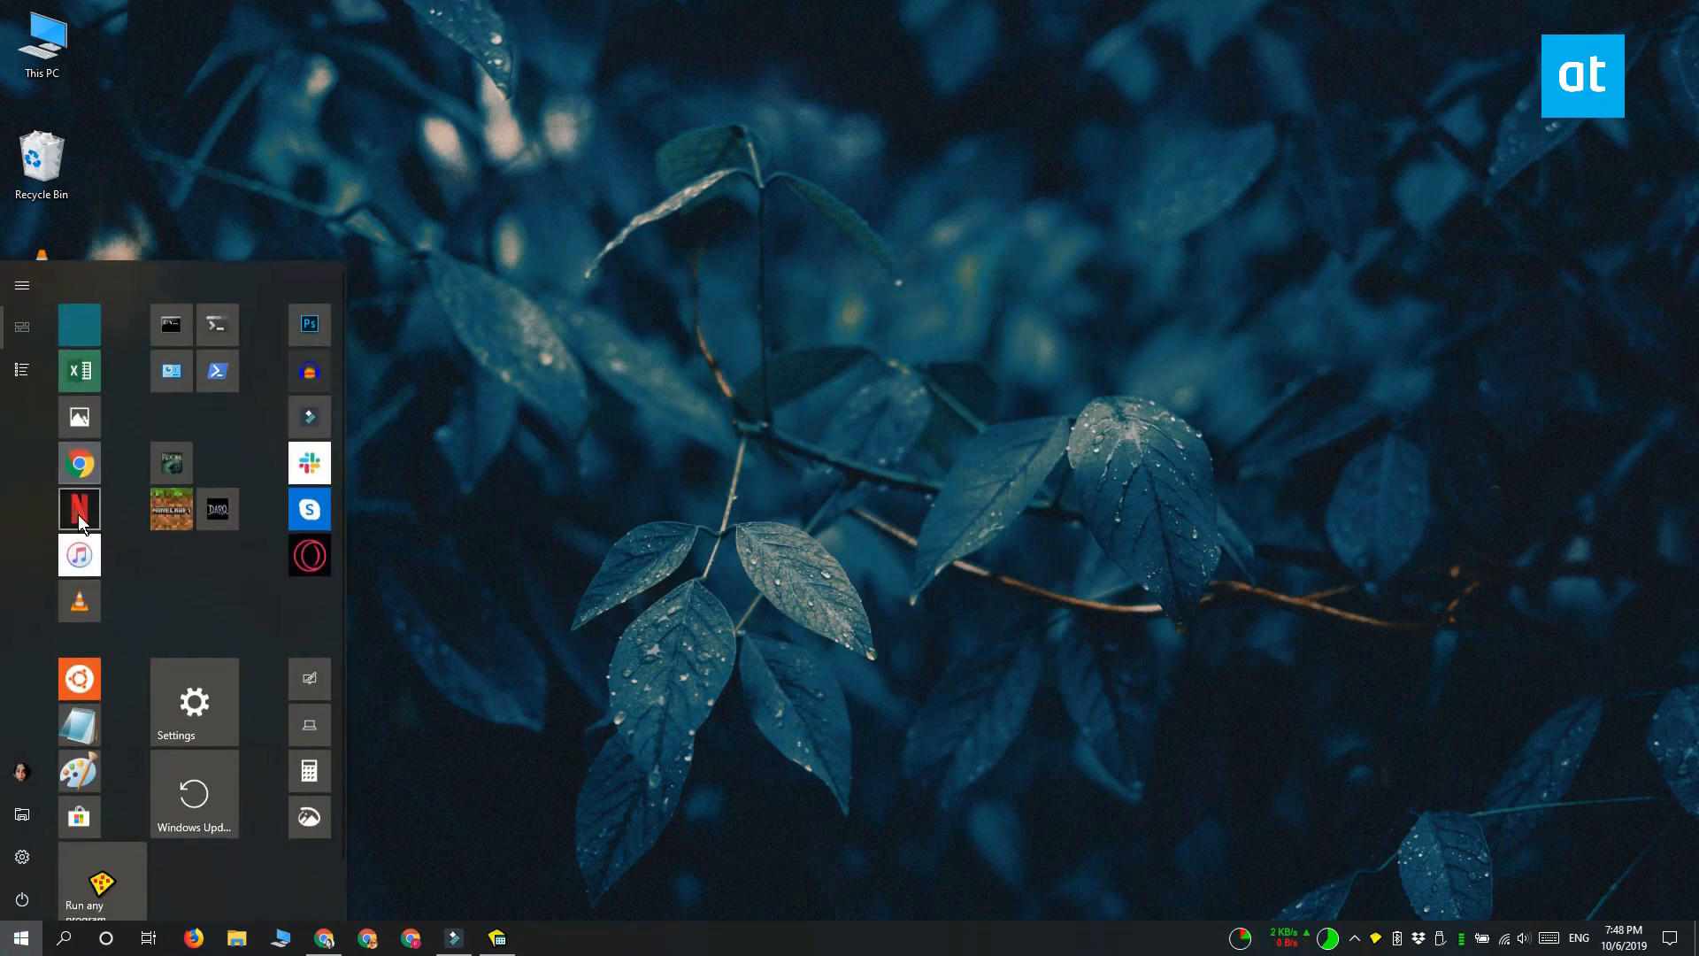
click(497, 937)
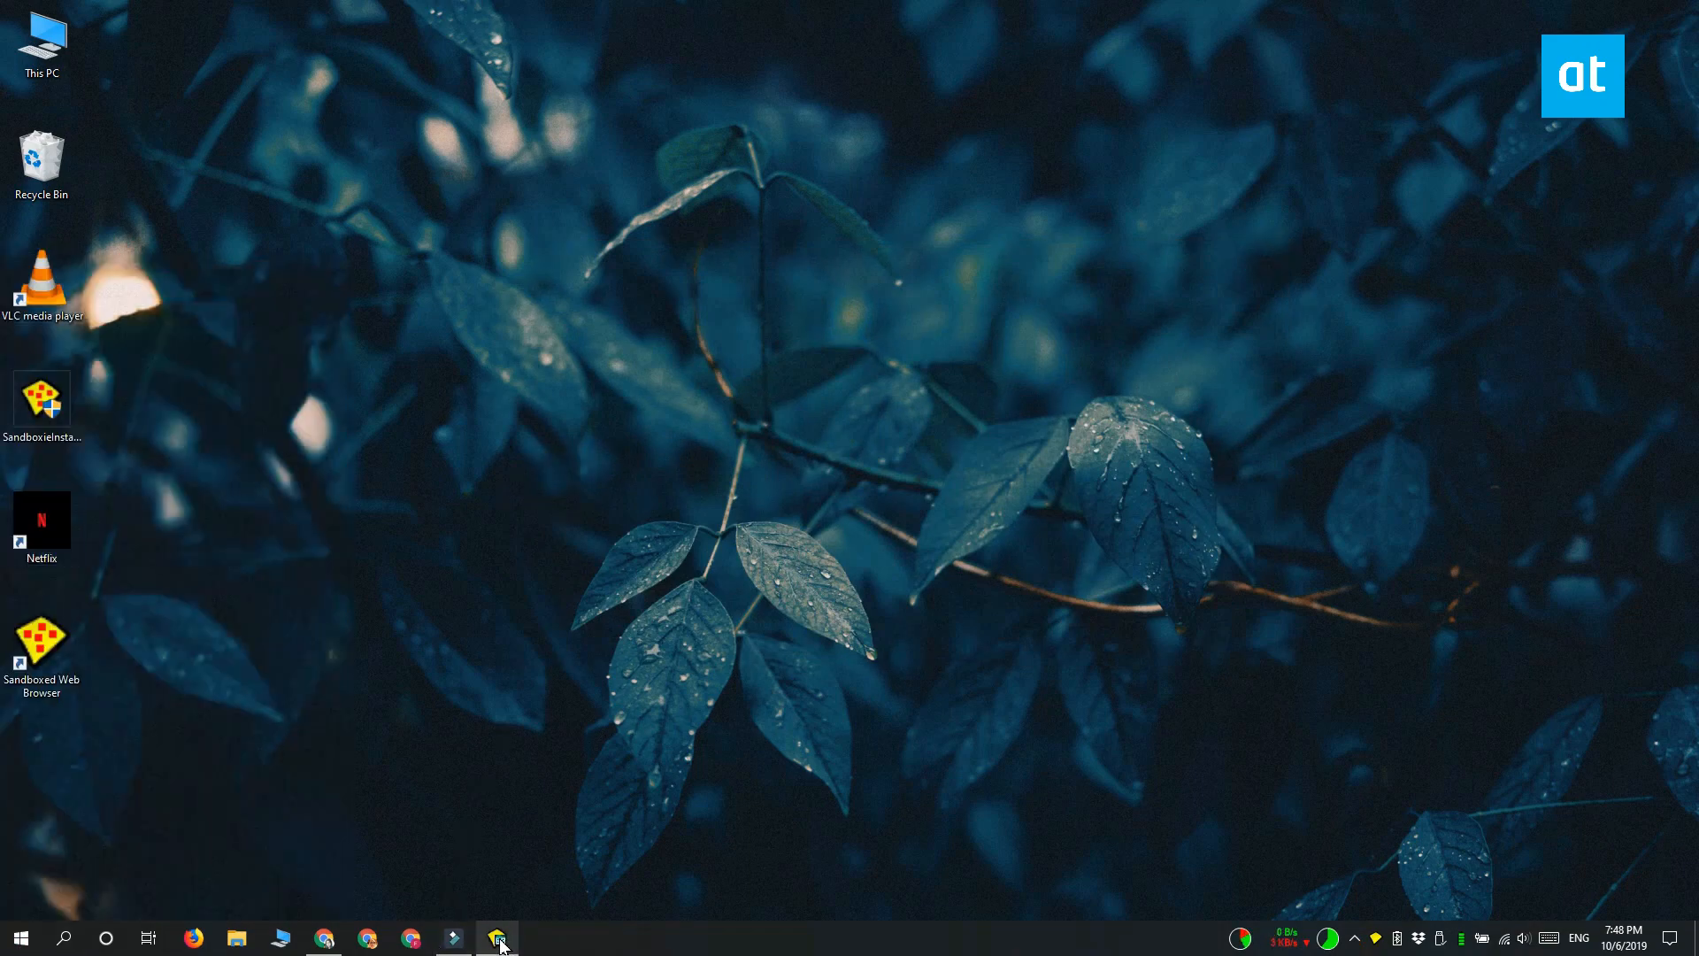
Restore Sandboxie Control from the taskbar and cancel the DefaultBox Run Sandboxed prompt.
click(497, 937)
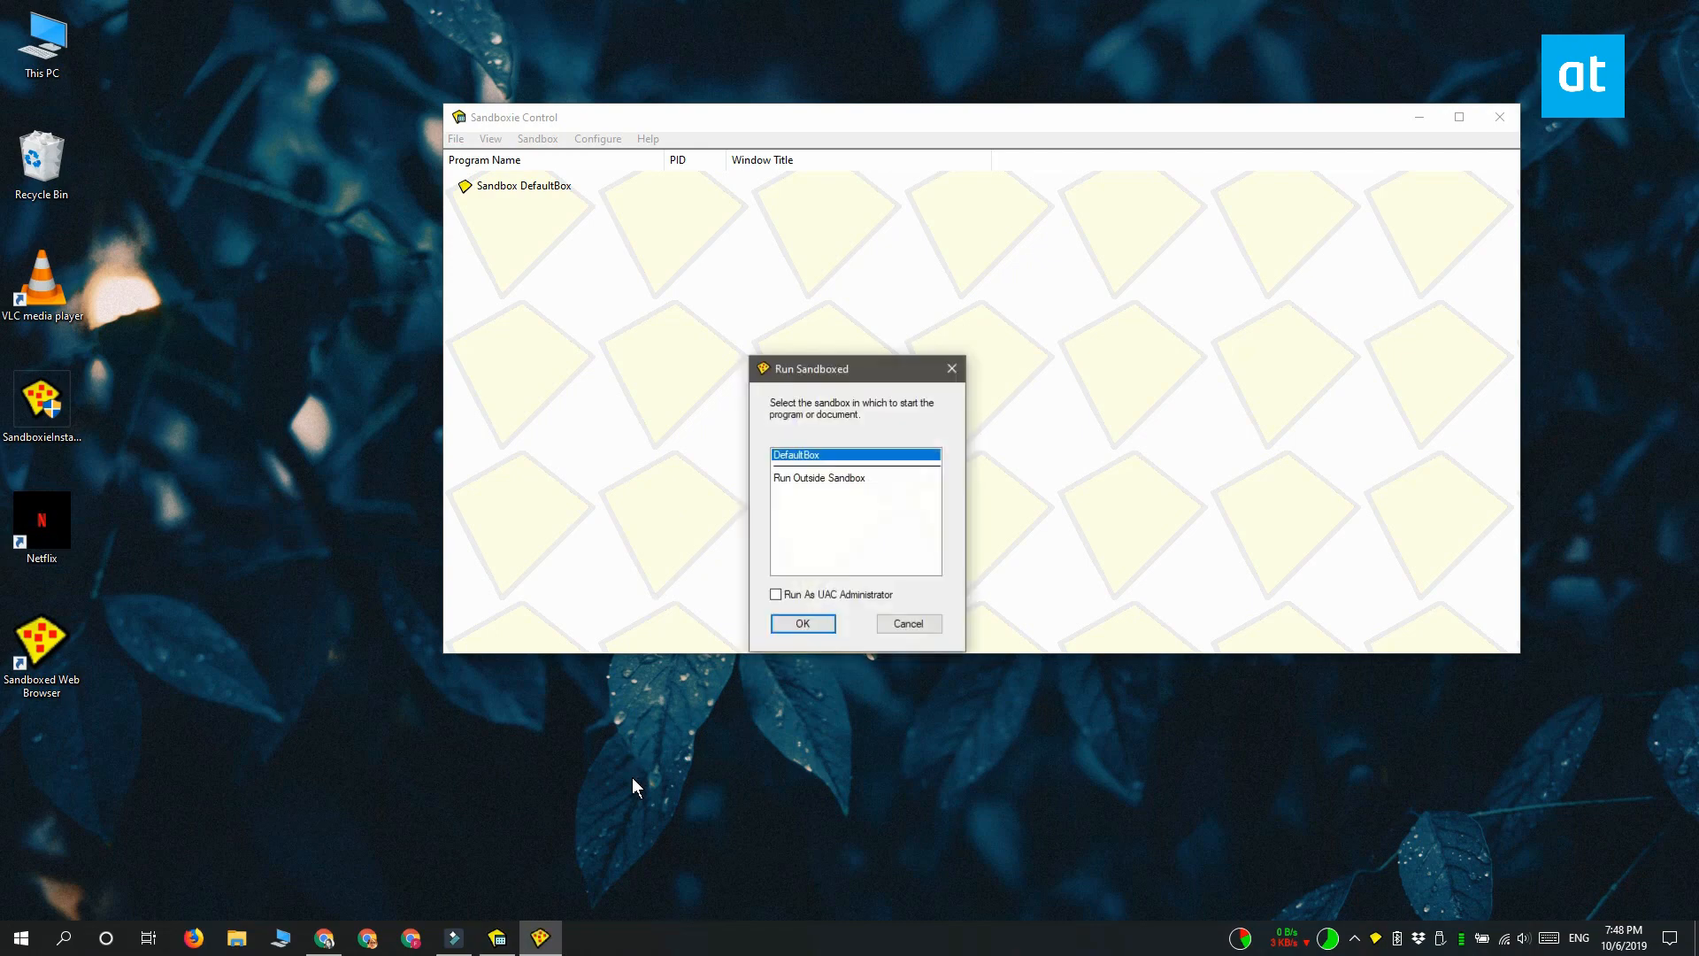
click(801, 623)
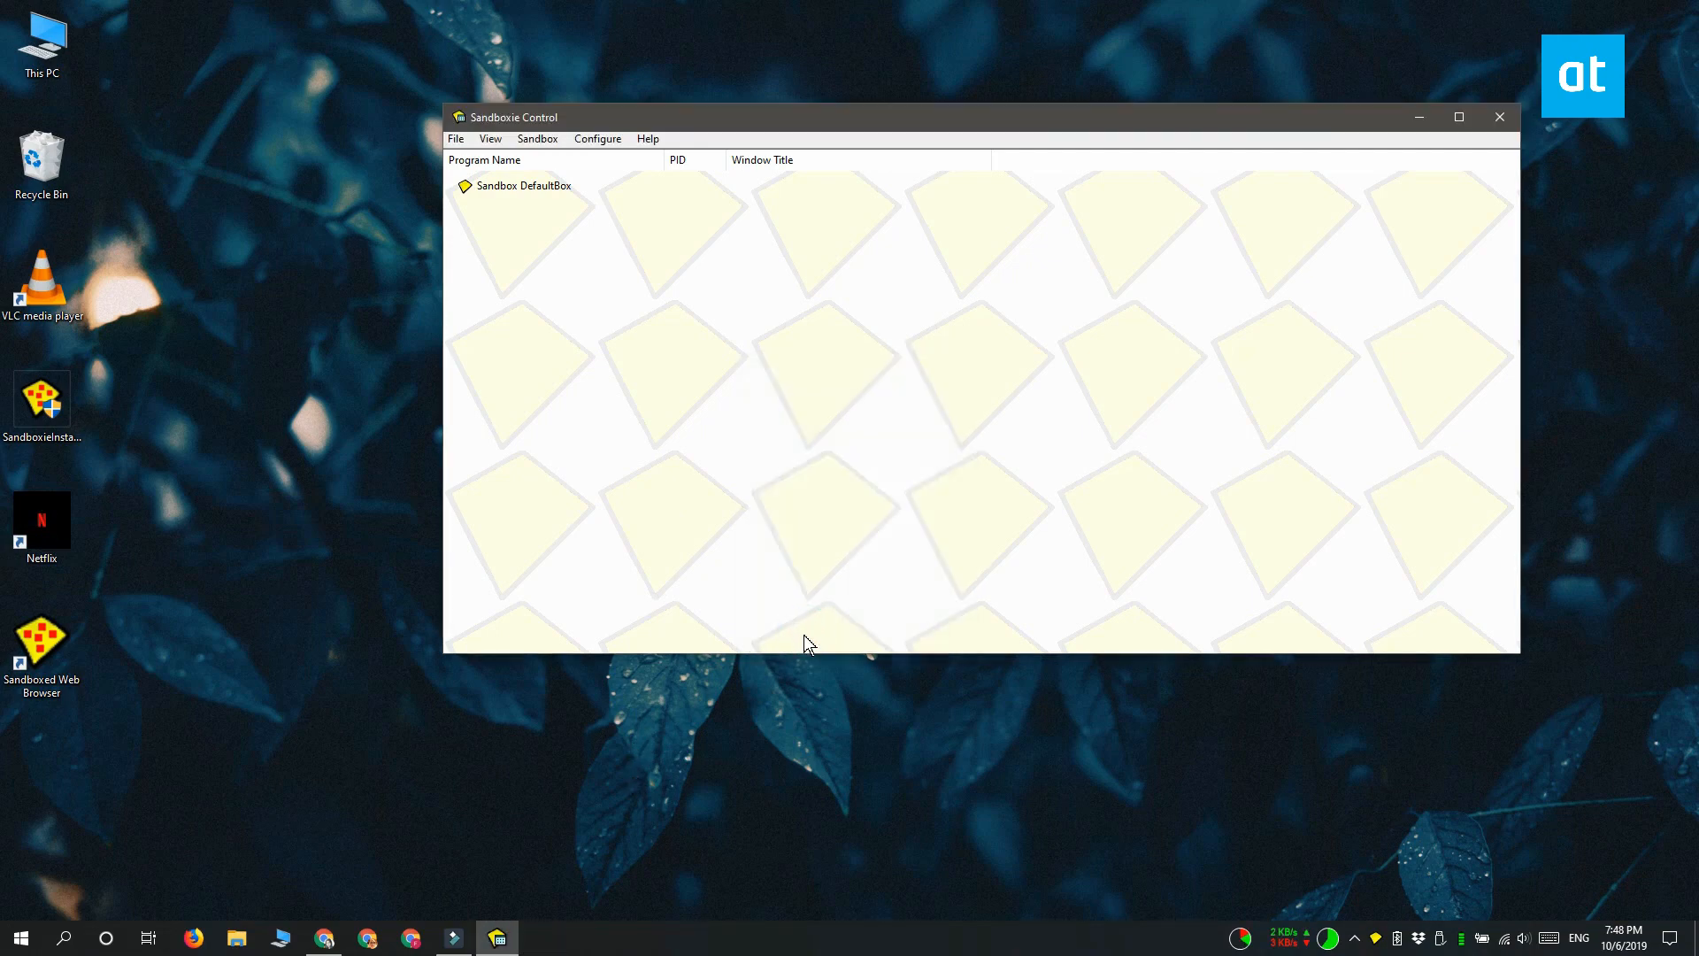